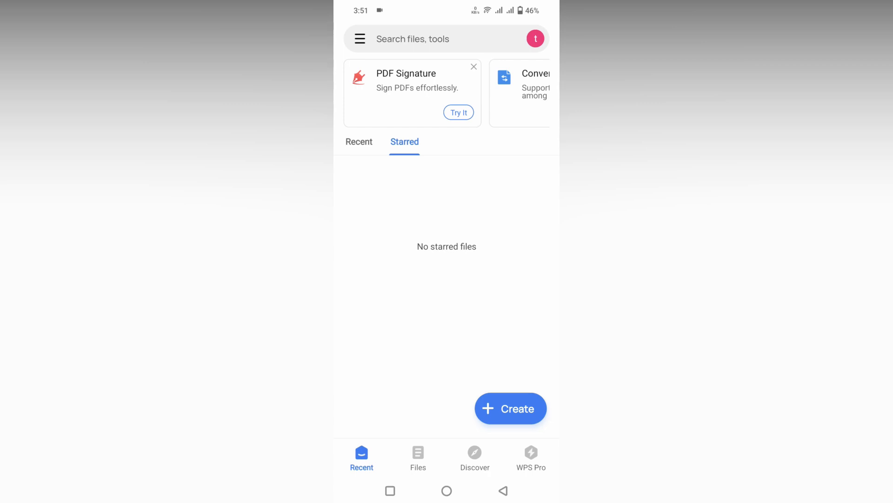
- Start a new DOC file and preview the Marketing Resume for Worker template
click(510, 408)
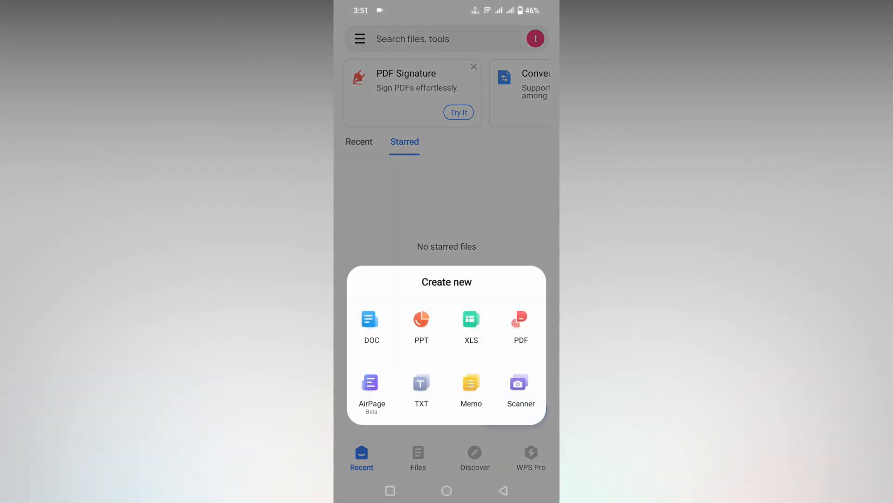
click(371, 325)
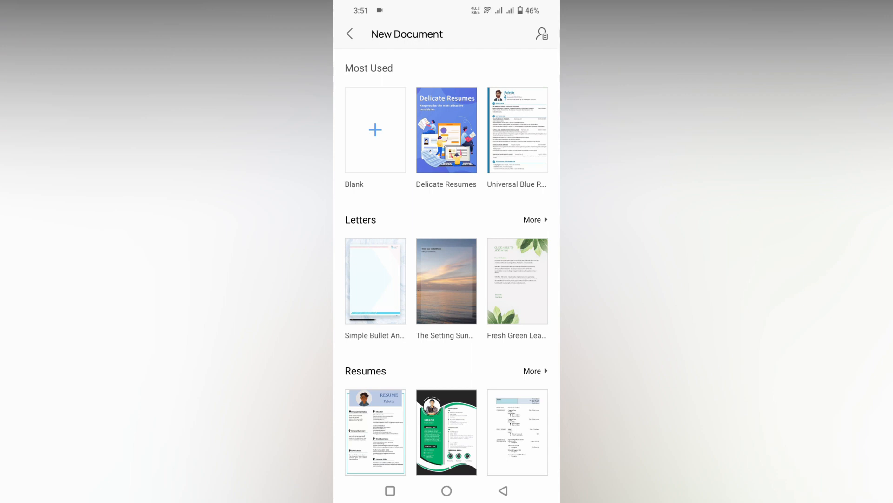
click(445, 131)
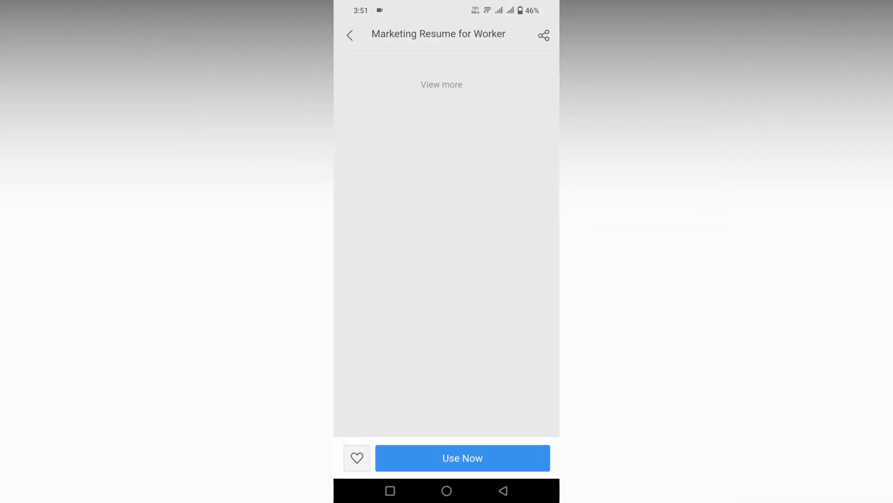
- Use the template now to create an editable resume document
click(463, 457)
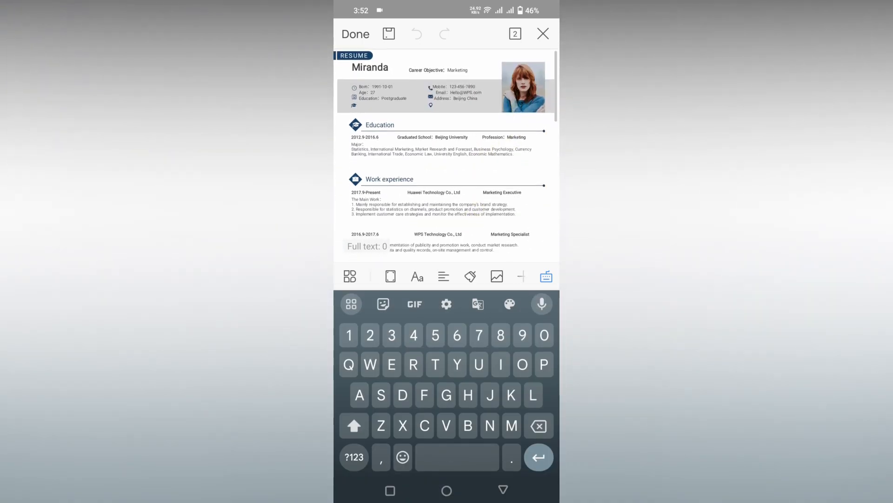
- Show the tools panel's View options for the resume document
click(546, 276)
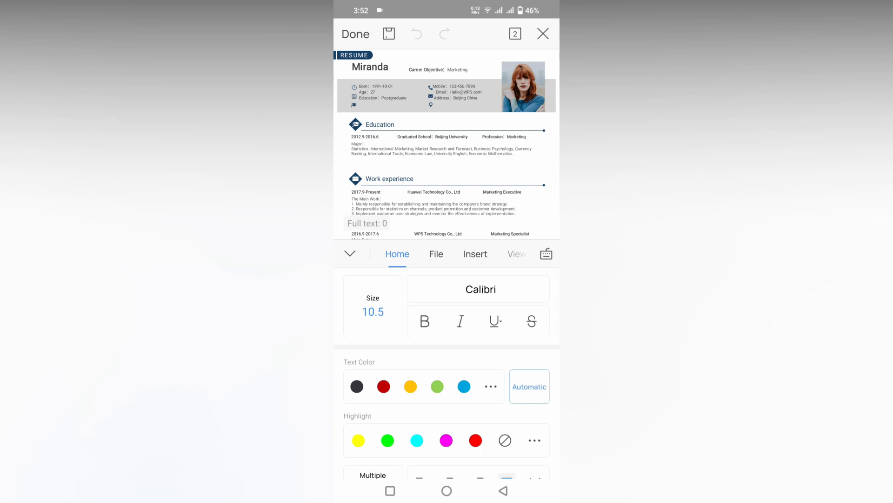
click(435, 253)
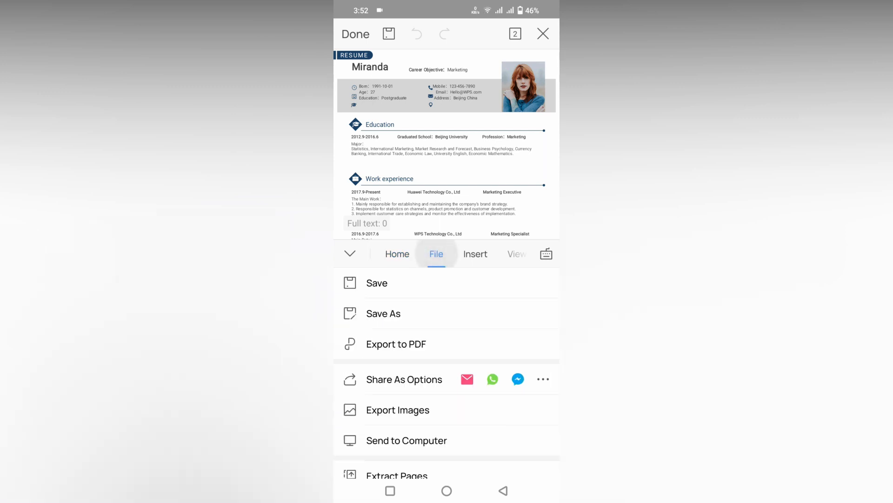
click(475, 253)
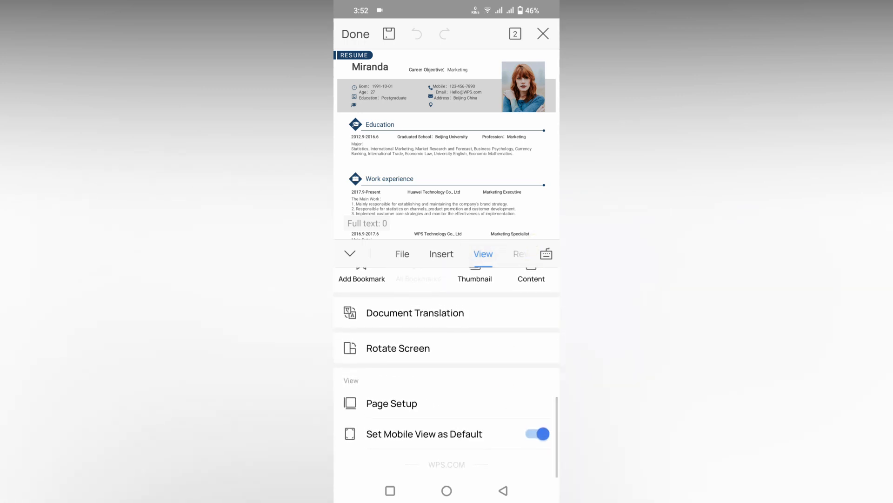
- In Page Setup, drag the right margin handle down to 0.3 in
click(391, 403)
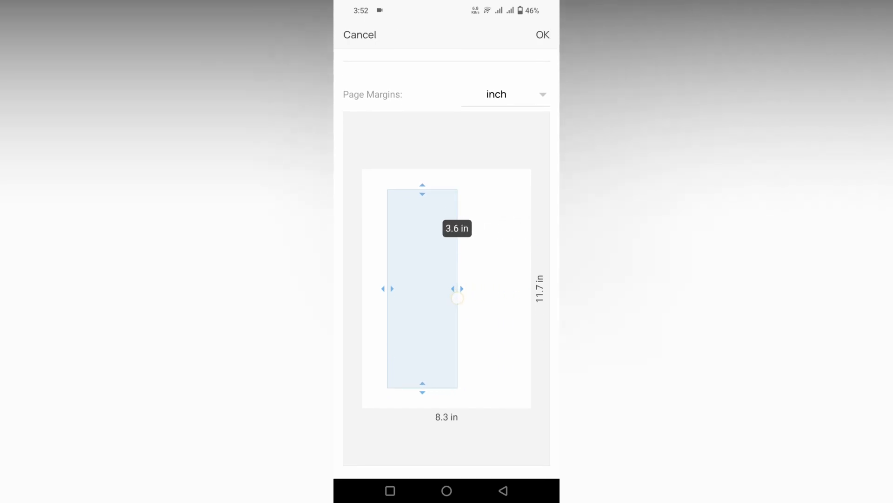
drag(458, 289, 464, 295)
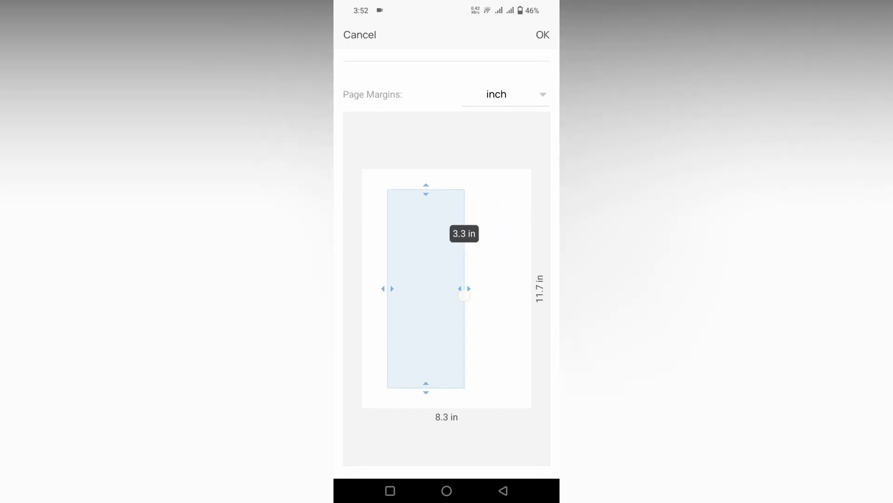
drag(462, 295, 513, 249)
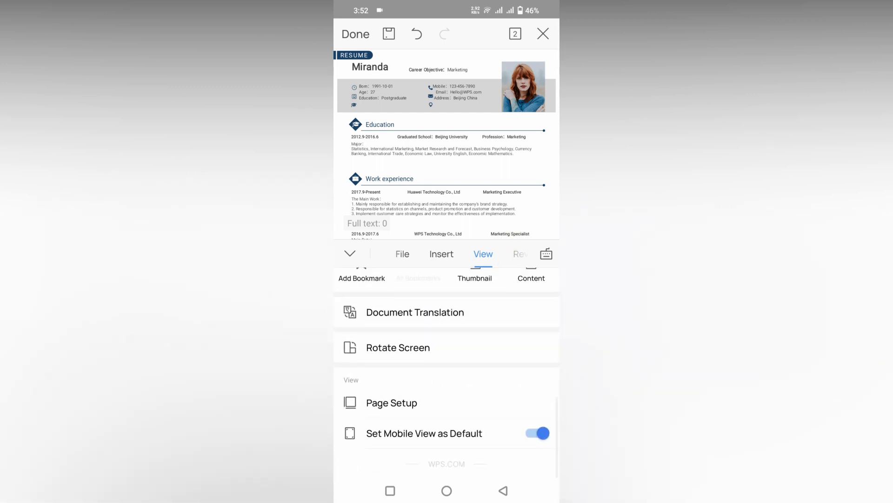
click(391, 402)
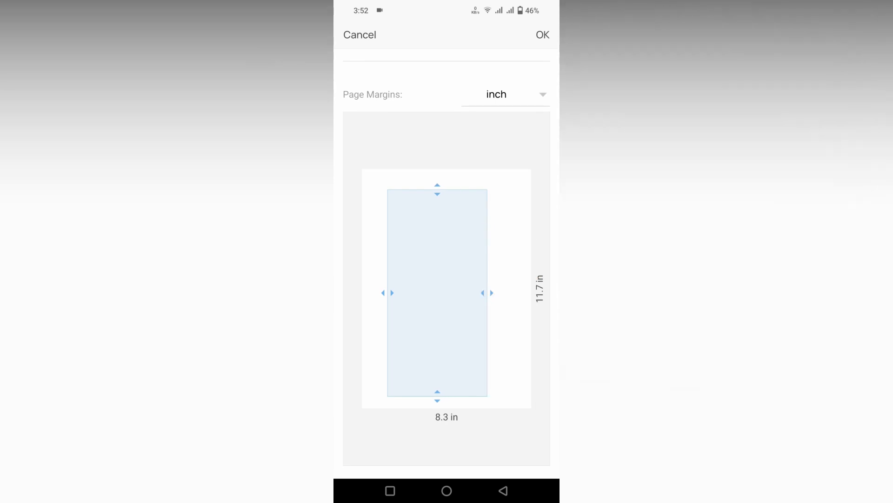
drag(486, 292, 525, 292)
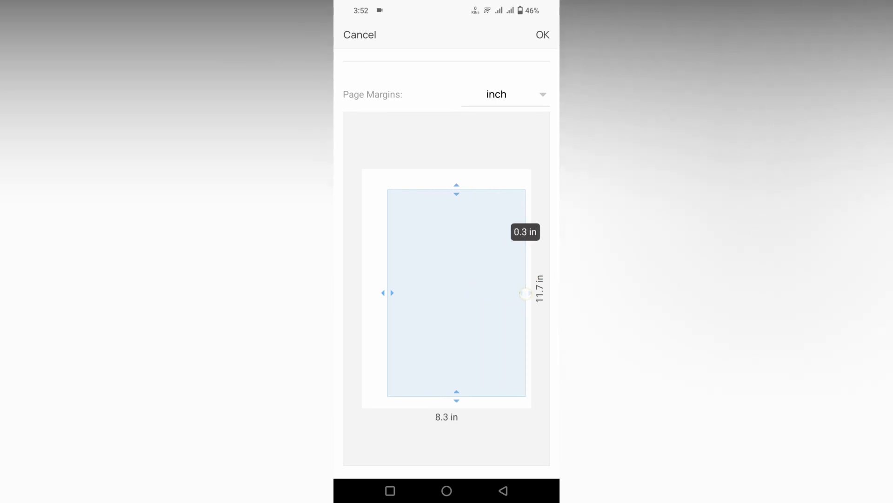
- Measure page margins in centimetres and set the page size to A3
click(504, 94)
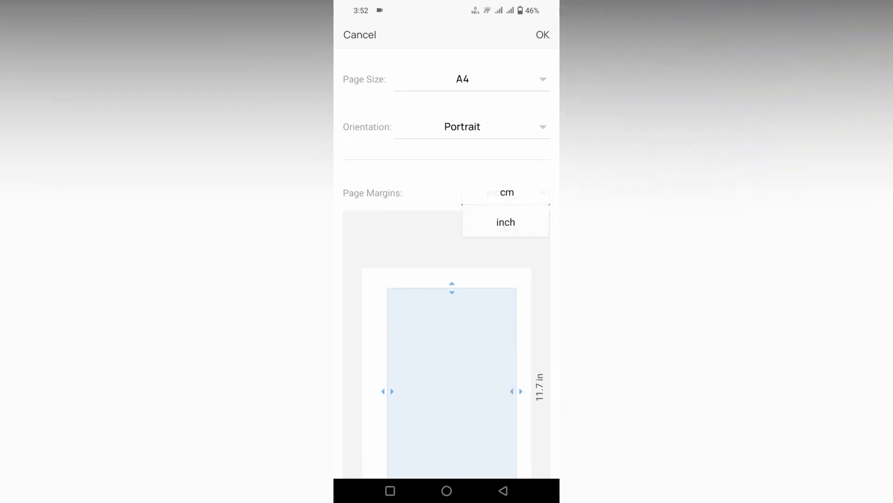
click(504, 192)
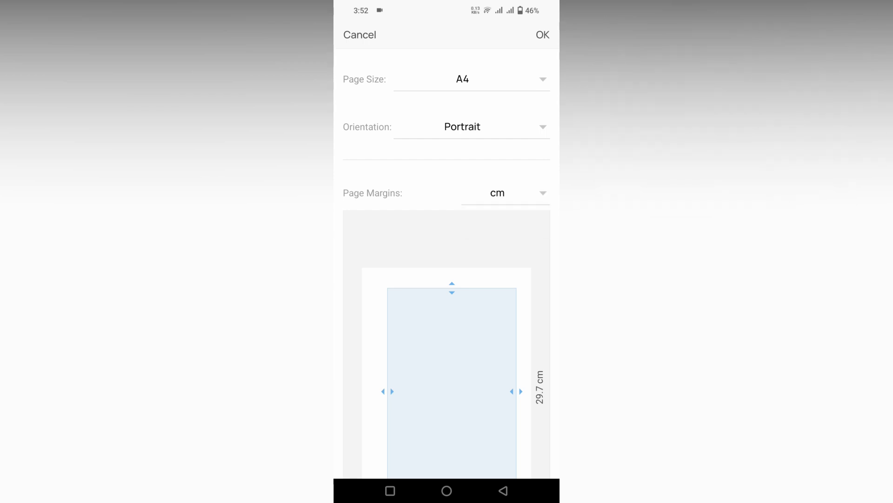
click(470, 79)
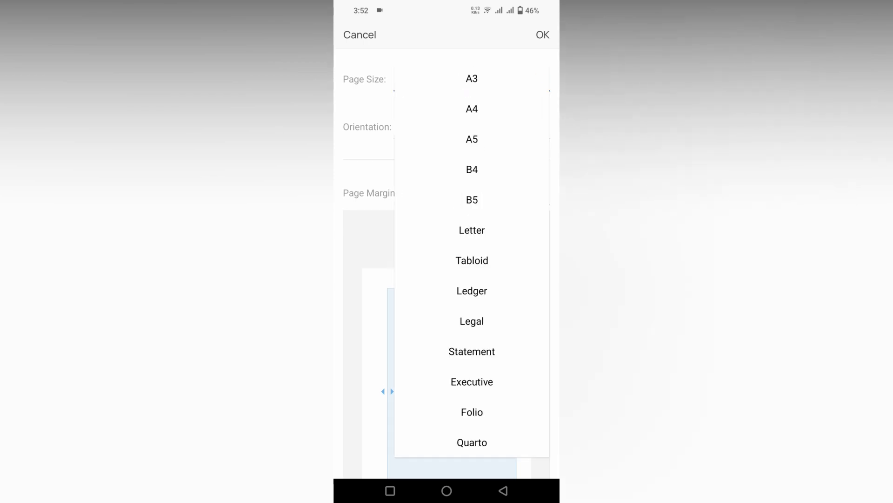
click(471, 78)
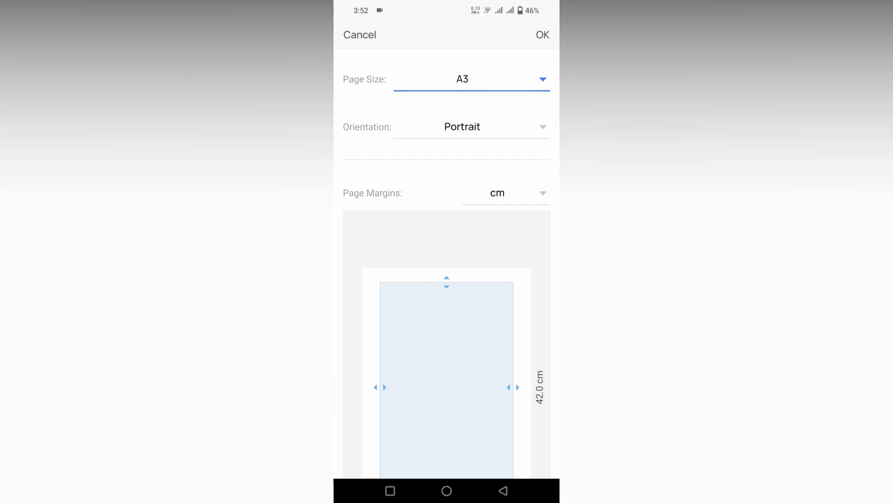
click(470, 78)
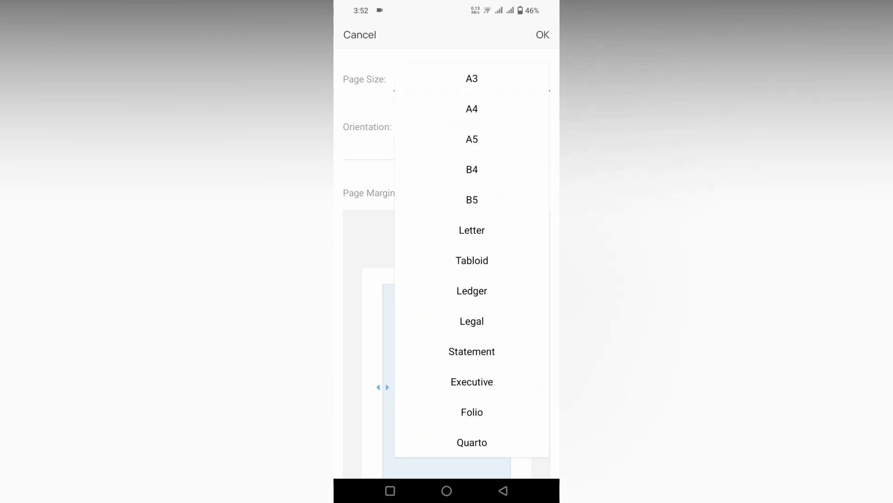
click(472, 230)
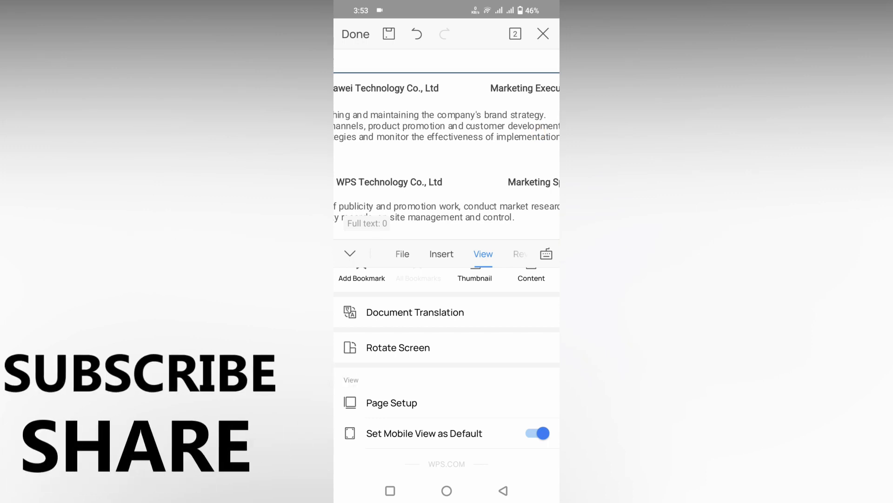
- Reopen Page Setup so the page size list shows again
click(392, 403)
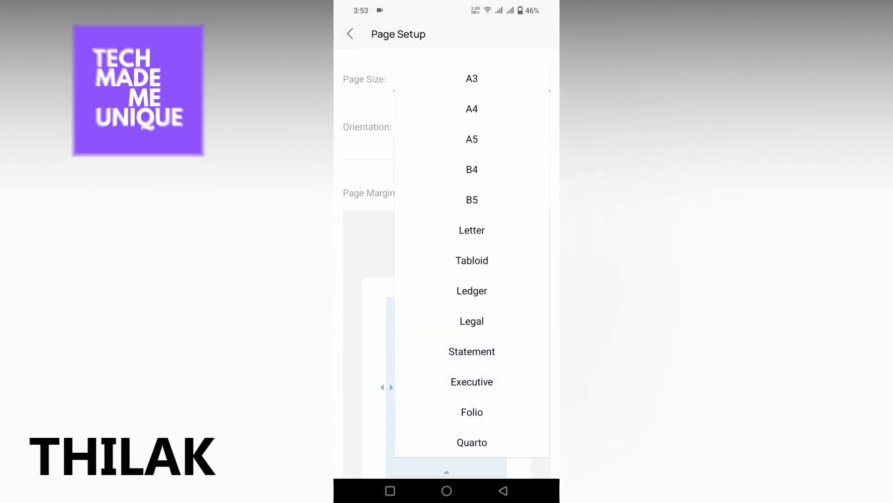